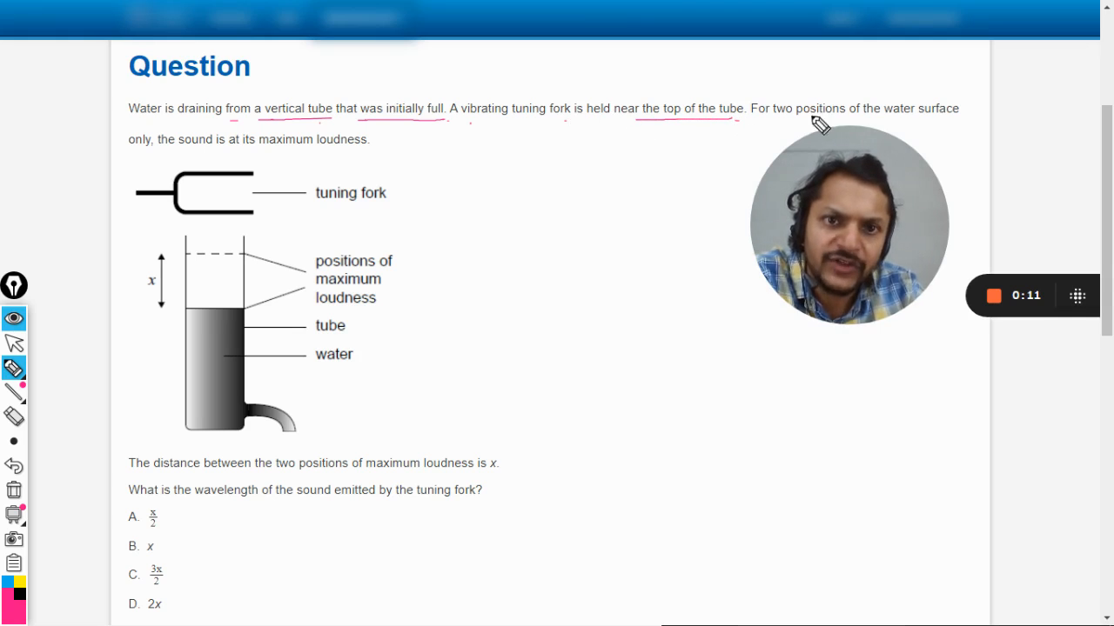
mouse_move(712, 189)
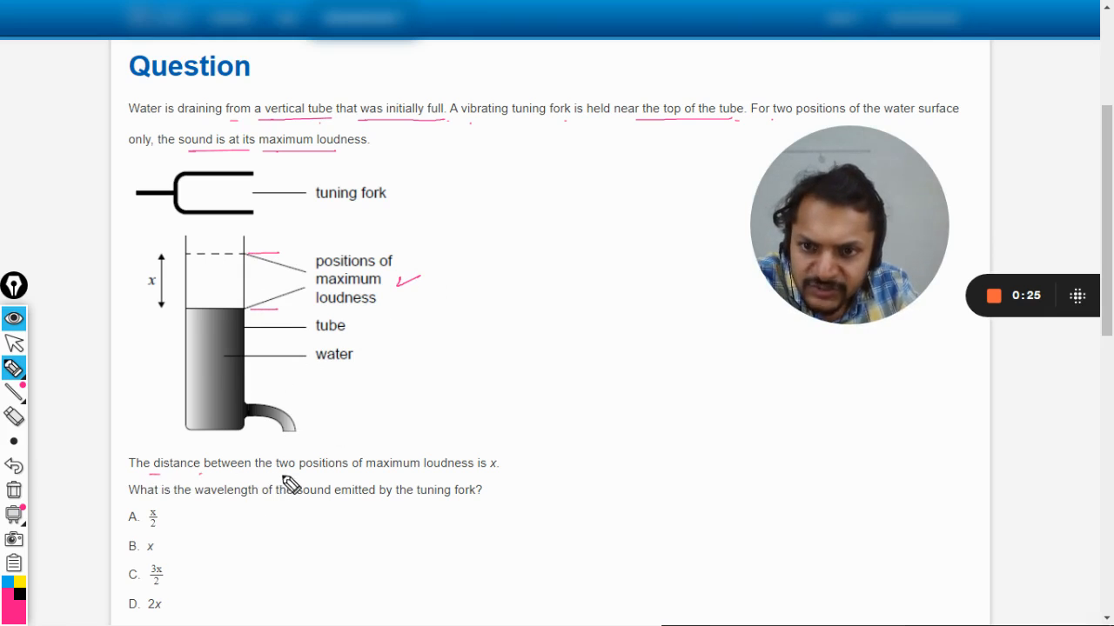
mouse_move(507, 484)
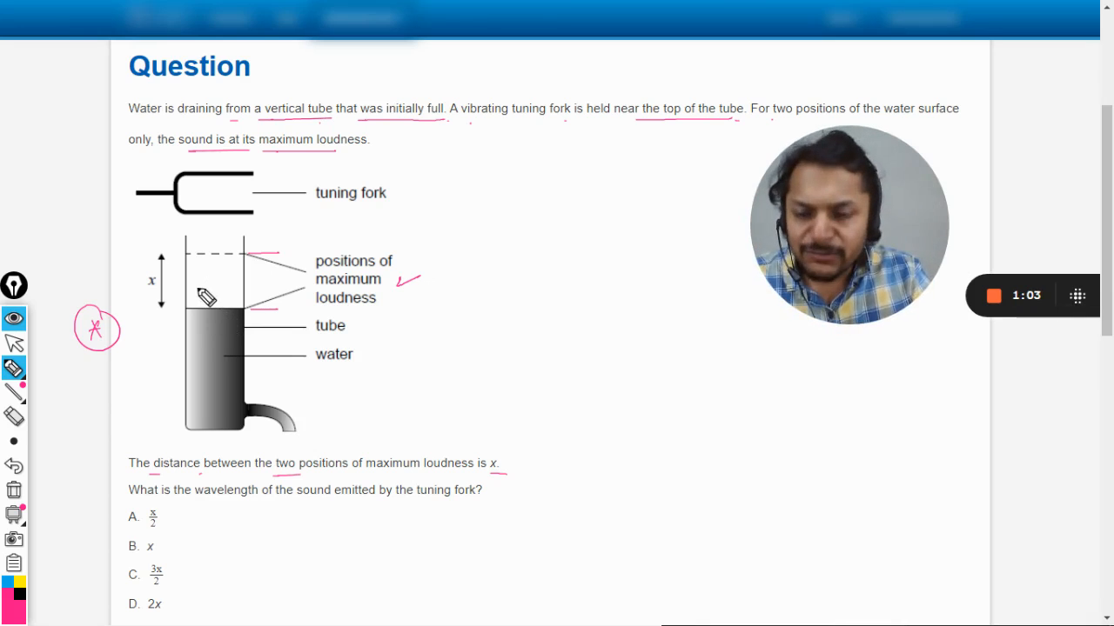
Wipe the underlines, tick the tuning fork and mark the upper loudness position
left_click_drag(195, 287, 235, 292)
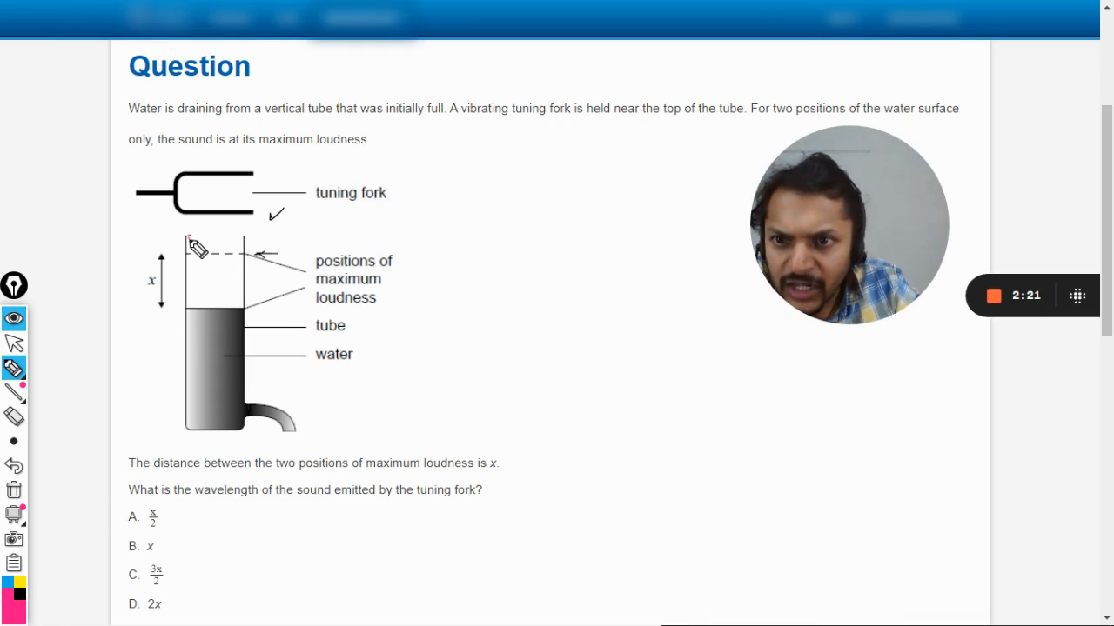
Draw the first standing-wave loop at the tube mouth with arrows and a small x label
left_click_drag(191, 247, 244, 253)
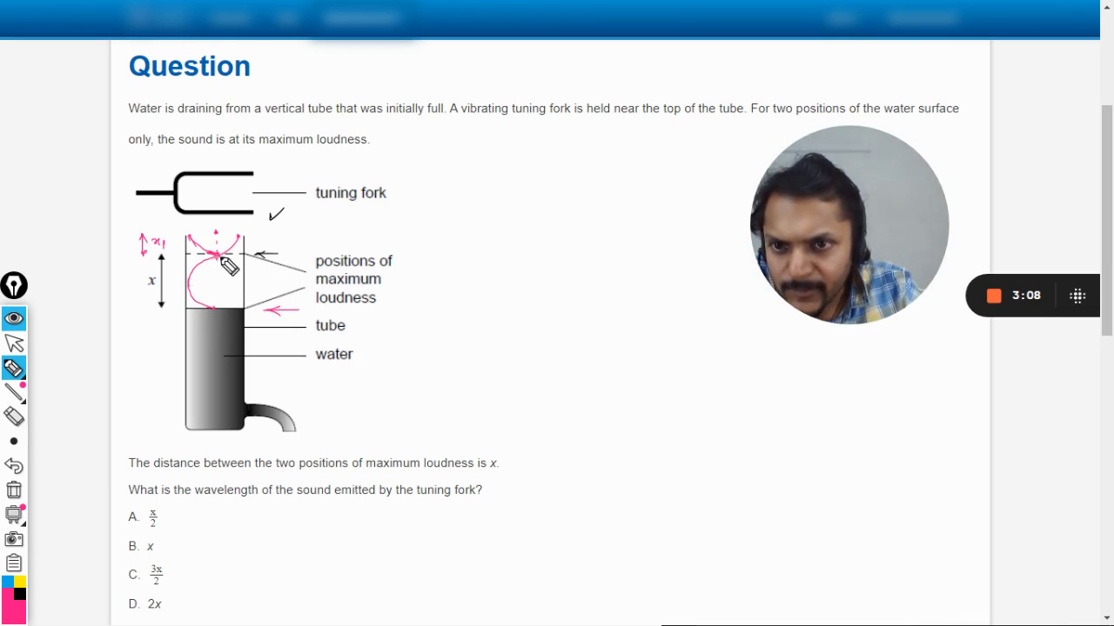
Draw a second wave loop lower in the tube crossed by a dashed position line
left_click_drag(224, 265, 228, 312)
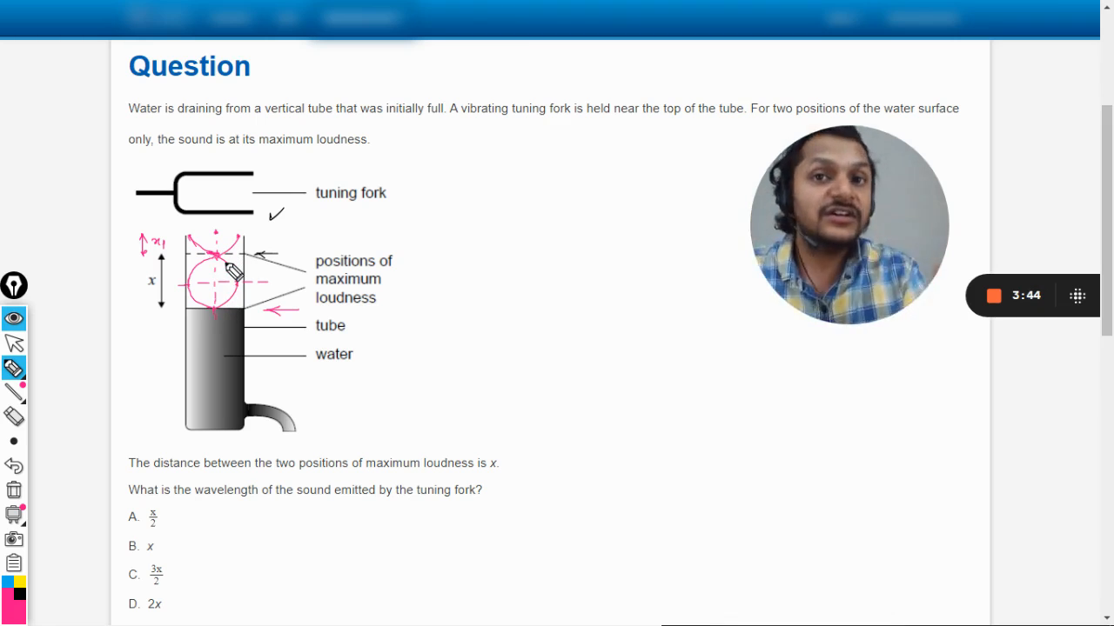
mouse_move(459, 205)
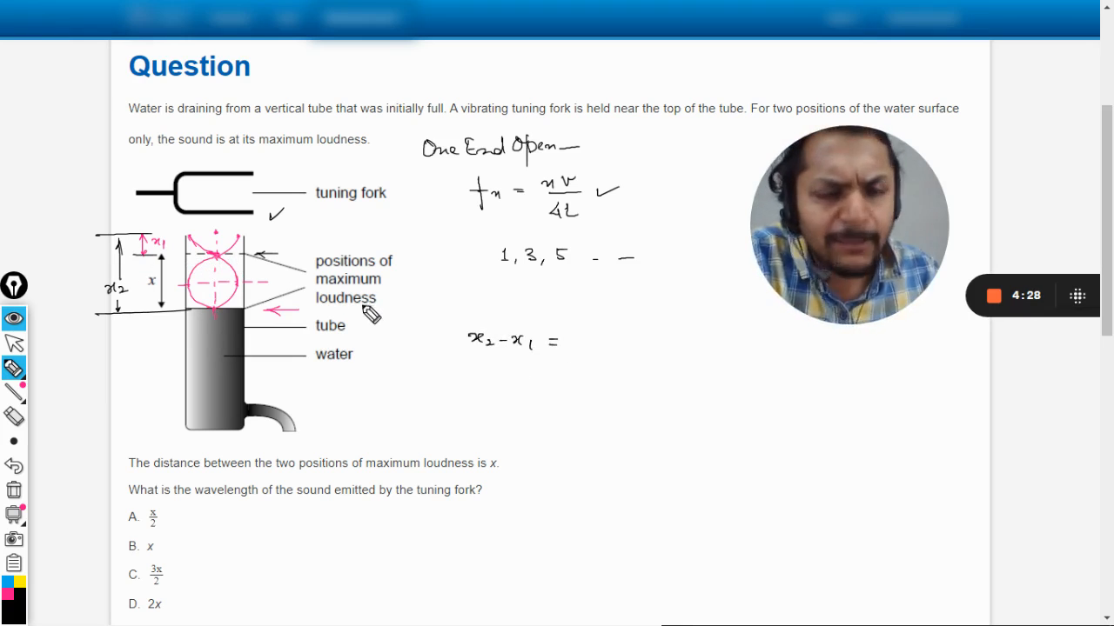
Write 'One End Open', fn = nv/4l with 1, 3, 5, label x2 and x2 − x1 = λ
type("λ")
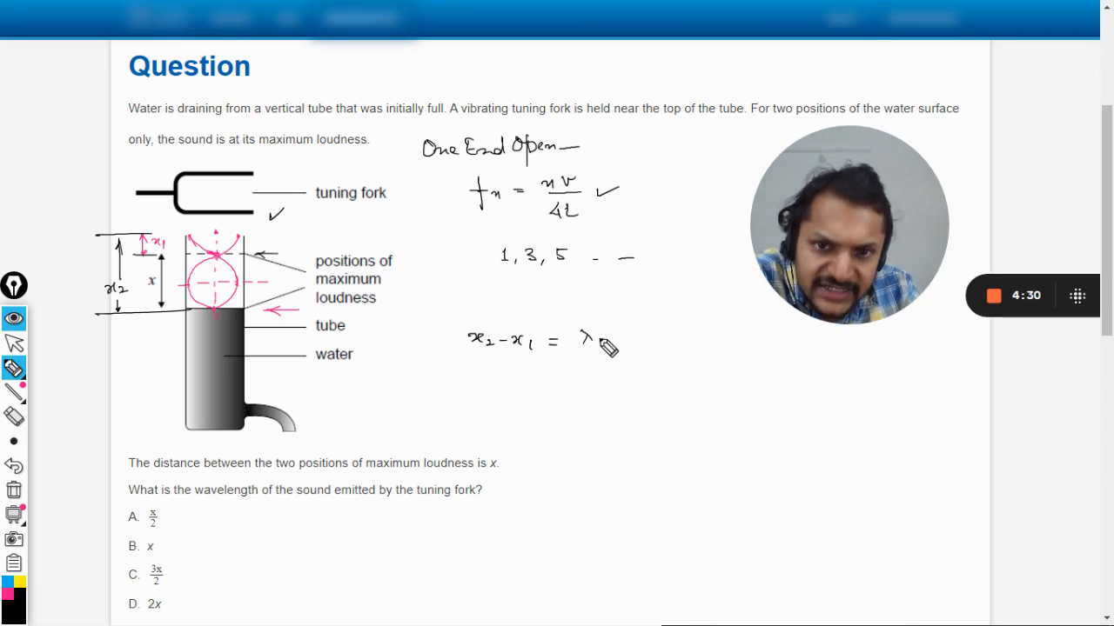